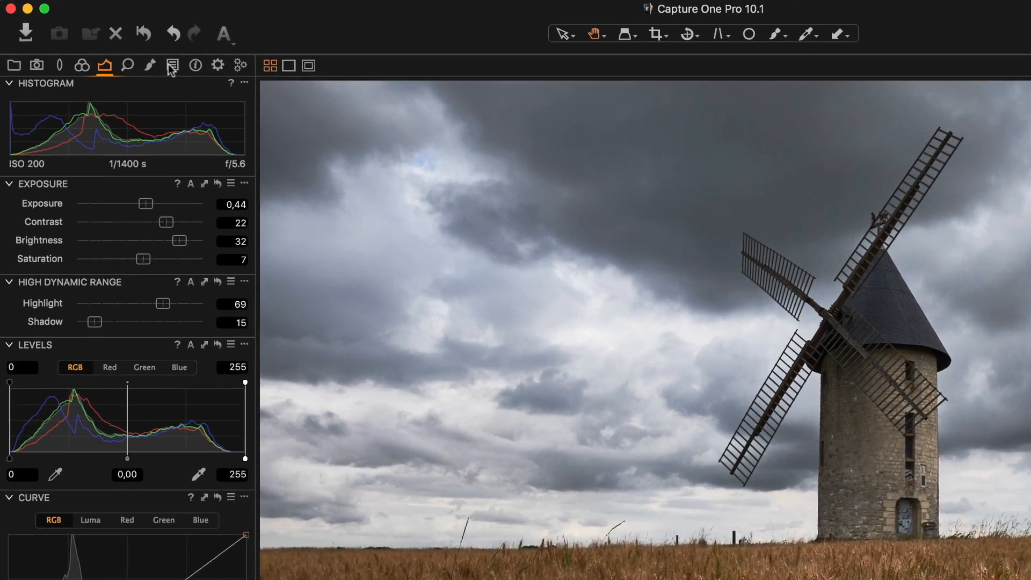
- Show the User Styles list with its black-and-white group expanded in the Styles and Presets panel
left_click(173, 65)
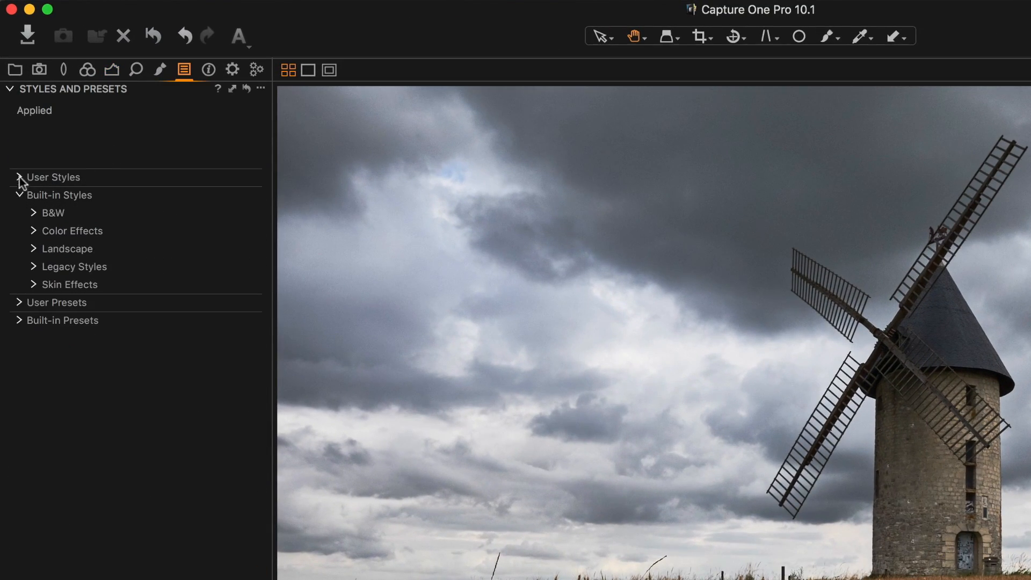
left_click(19, 178)
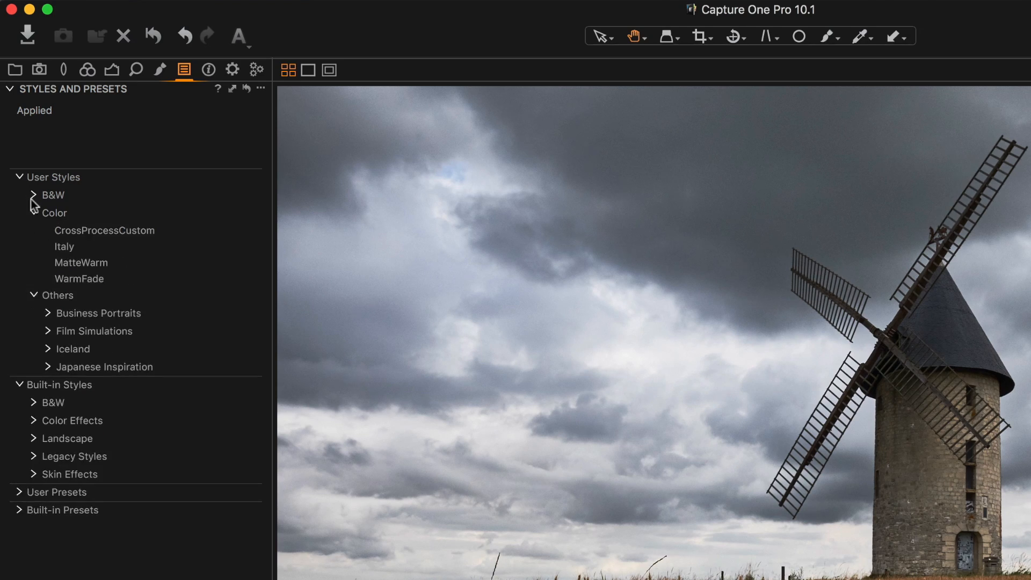
left_click(53, 194)
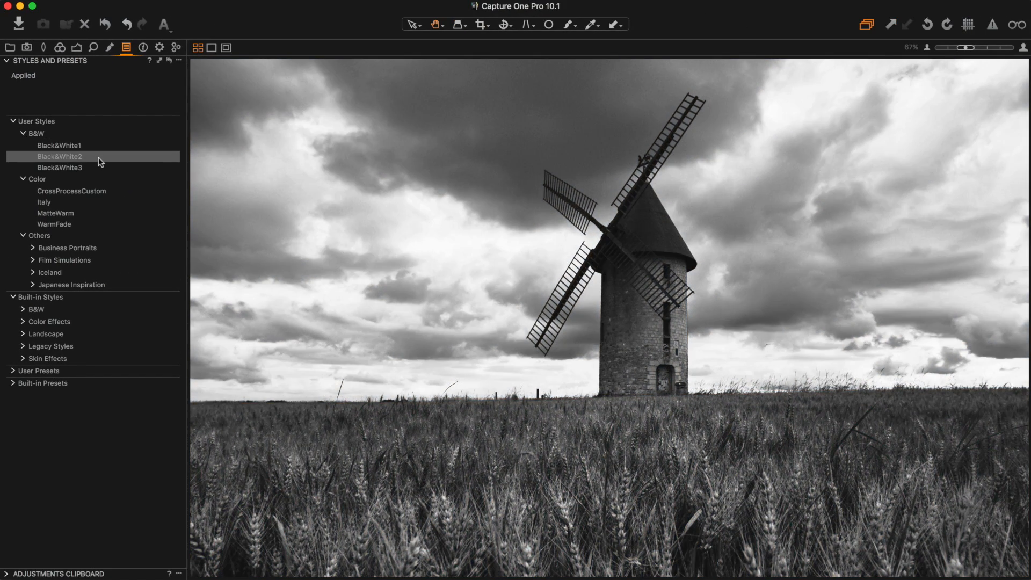
- Preview the CrossProcessCustom and WarmFade styles on the windmill photo
left_click(71, 191)
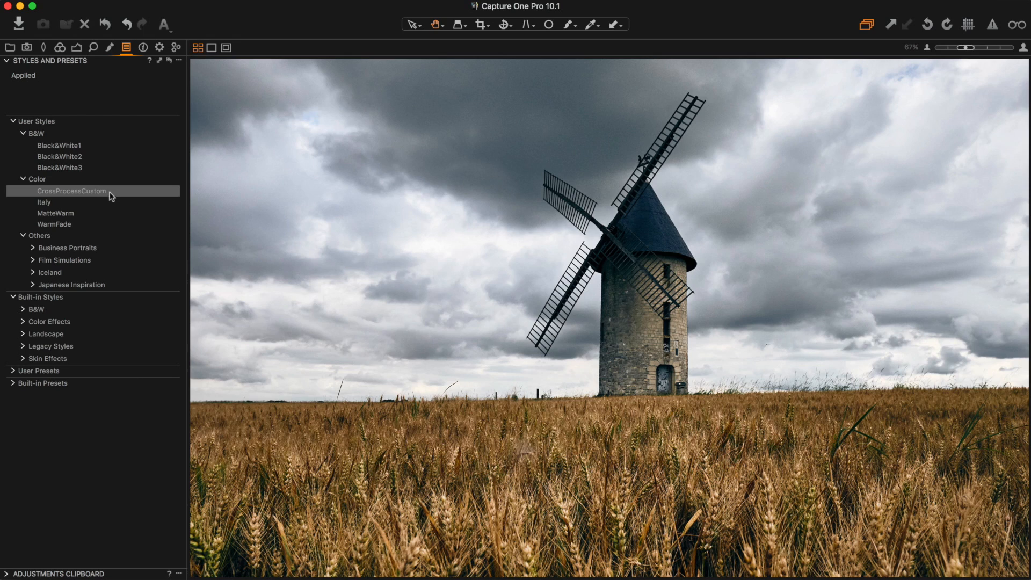
left_click(55, 223)
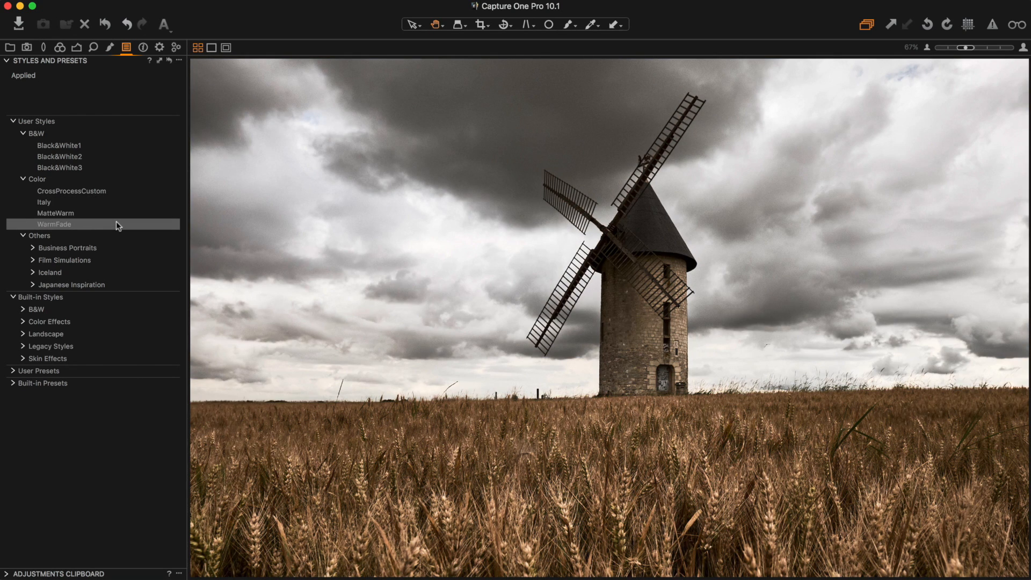
left_click(55, 224)
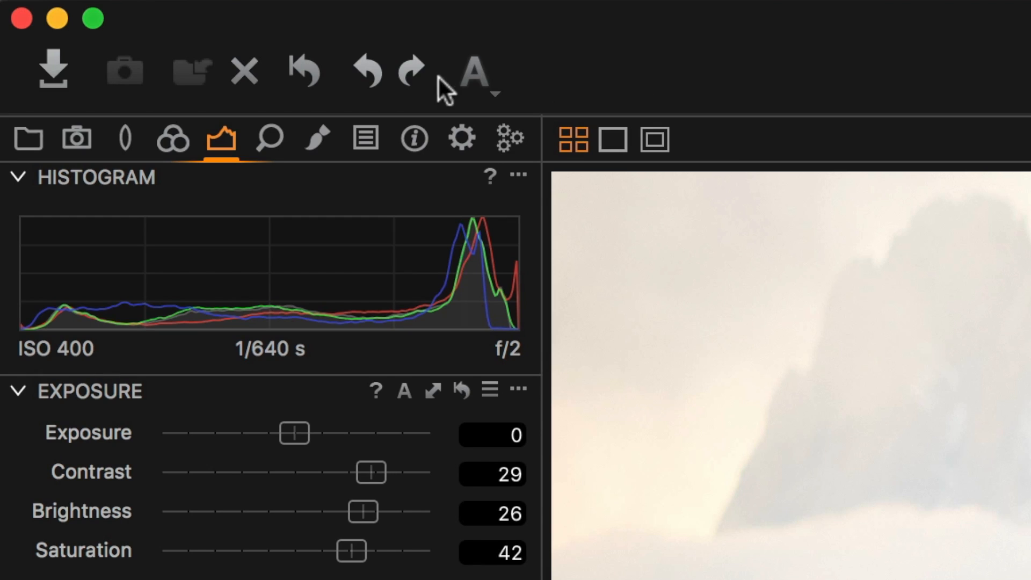
mouse_move(306, 72)
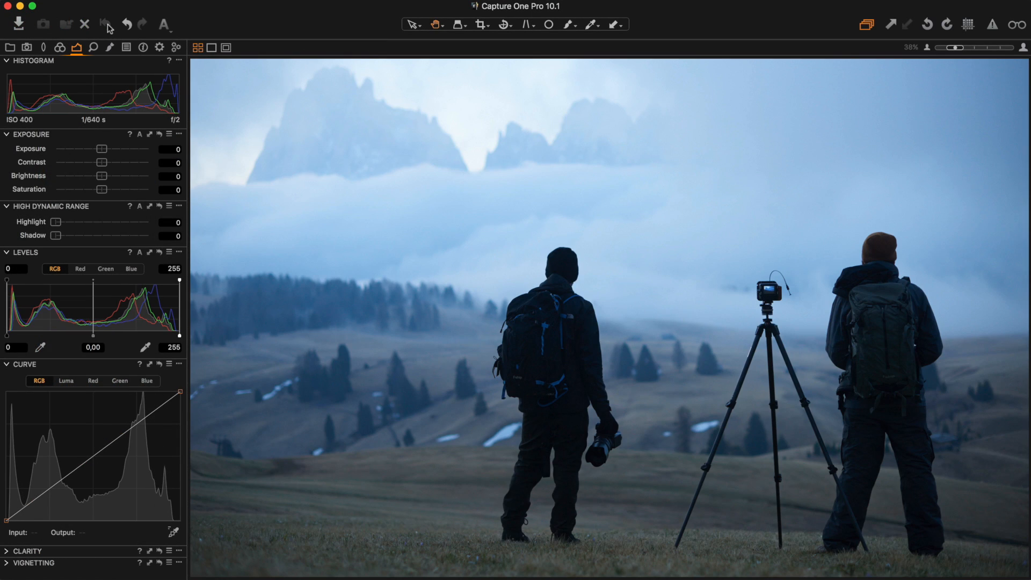
- View the hikers photo without its adjustments via Alt plus the Reset icon
key("alt")
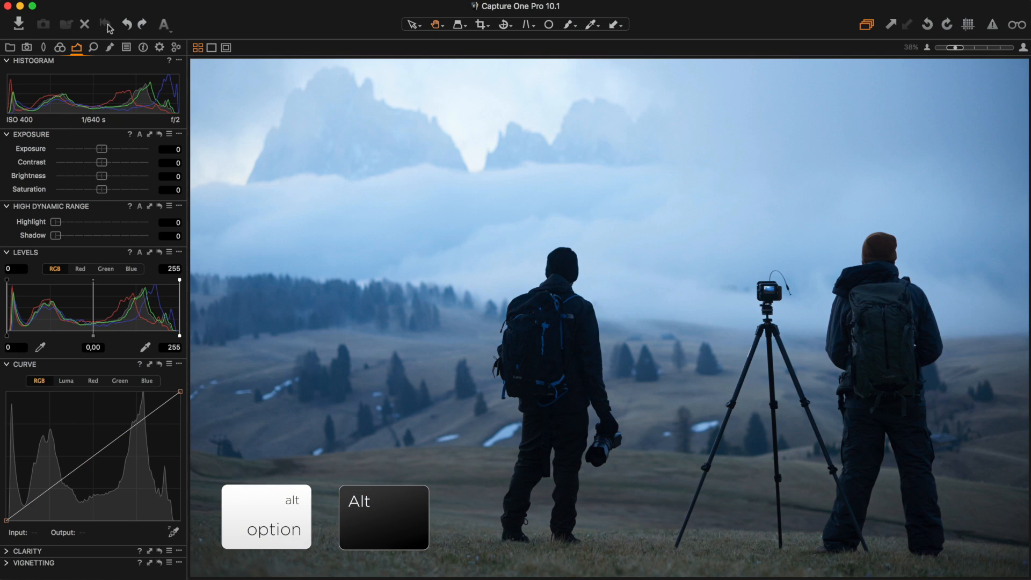
left_click(106, 25)
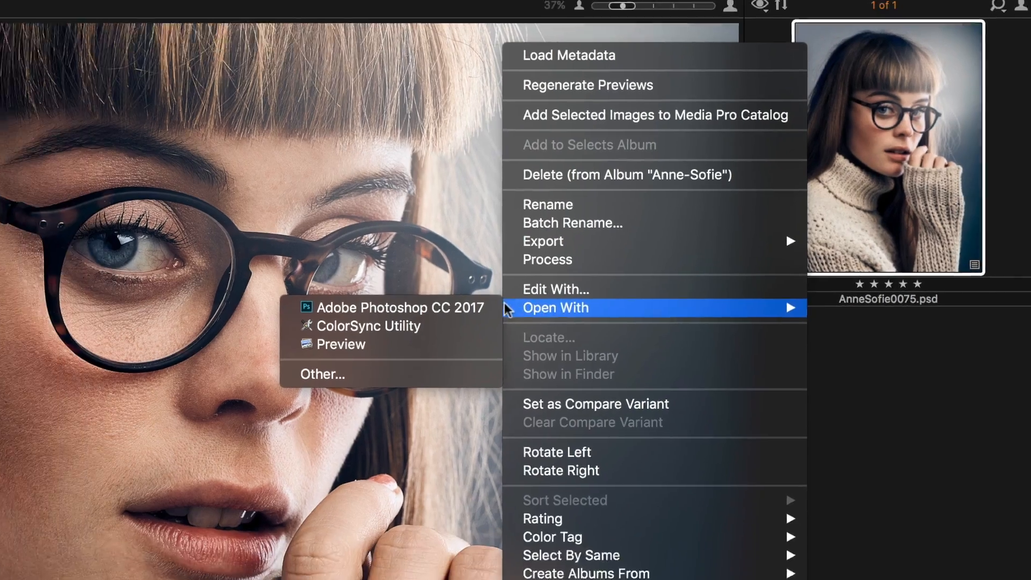
- Send the PSD portrait to Adobe Photoshop CC 2017 via Open With
left_click(393, 307)
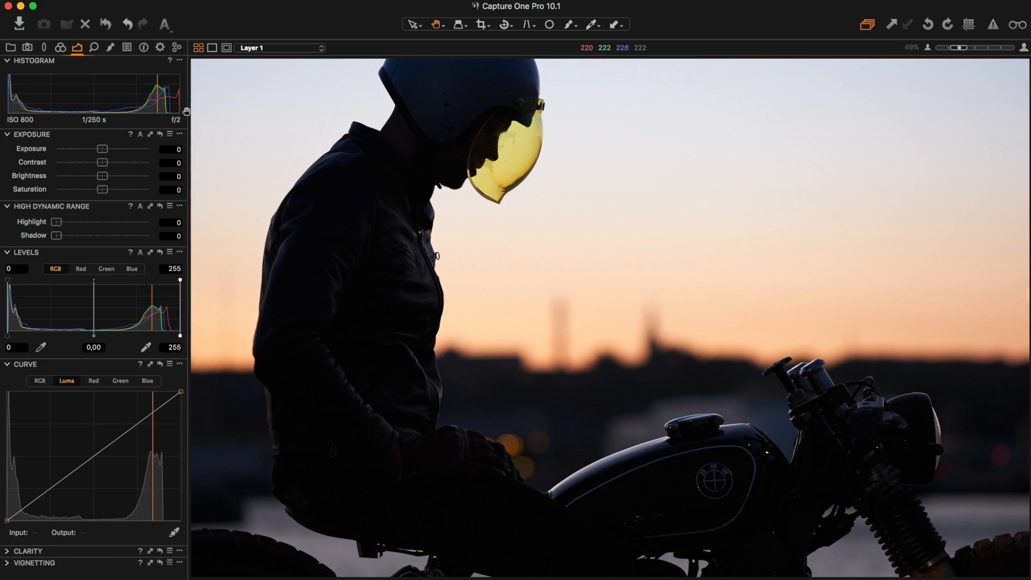
- Lower Exposure and raise the Highlight and nearby sliders on the motorcycle sunset shot
left_click_drag(102, 149, 84, 148)
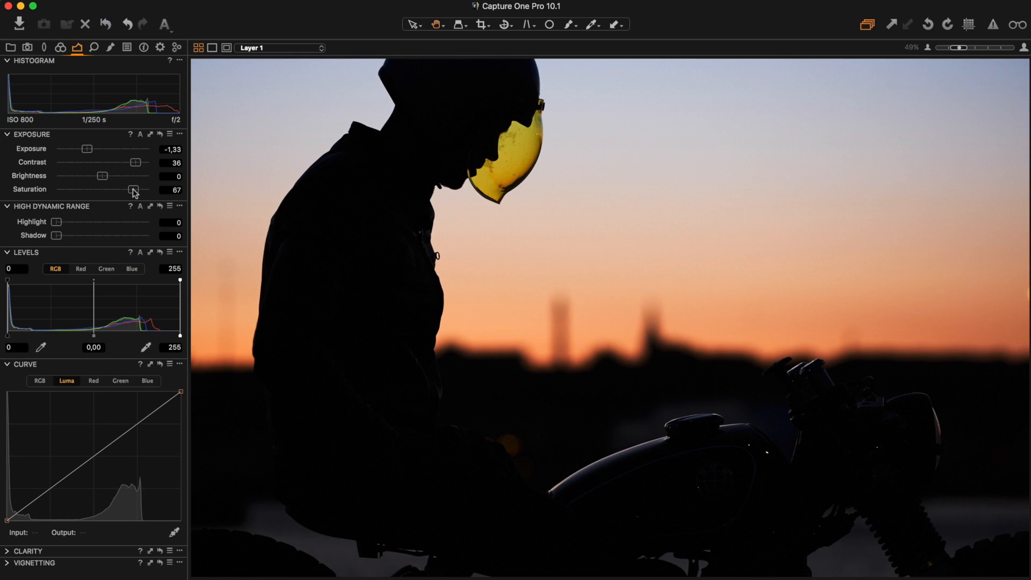
left_click_drag(56, 221, 131, 221)
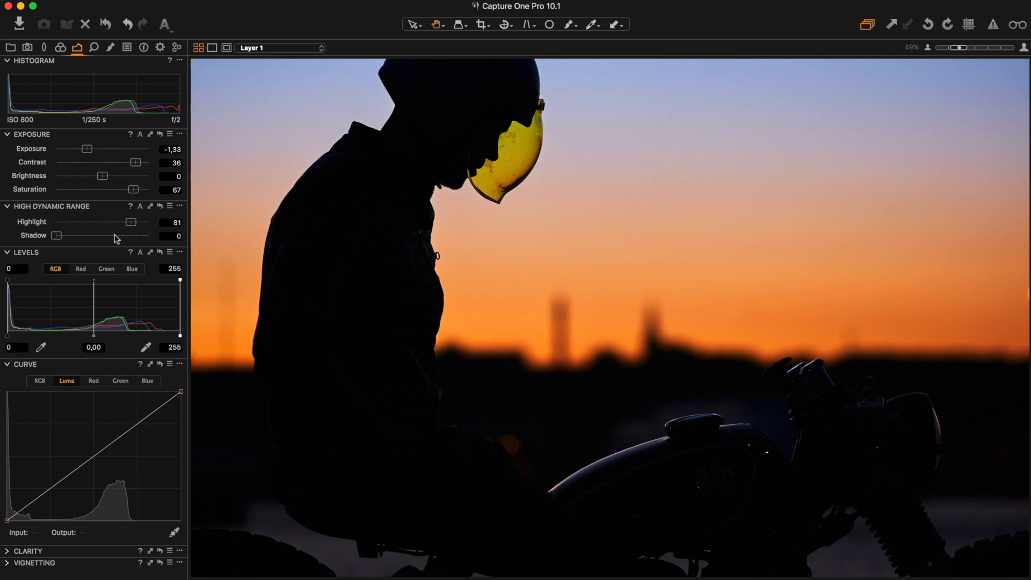
left_click_drag(56, 235, 112, 235)
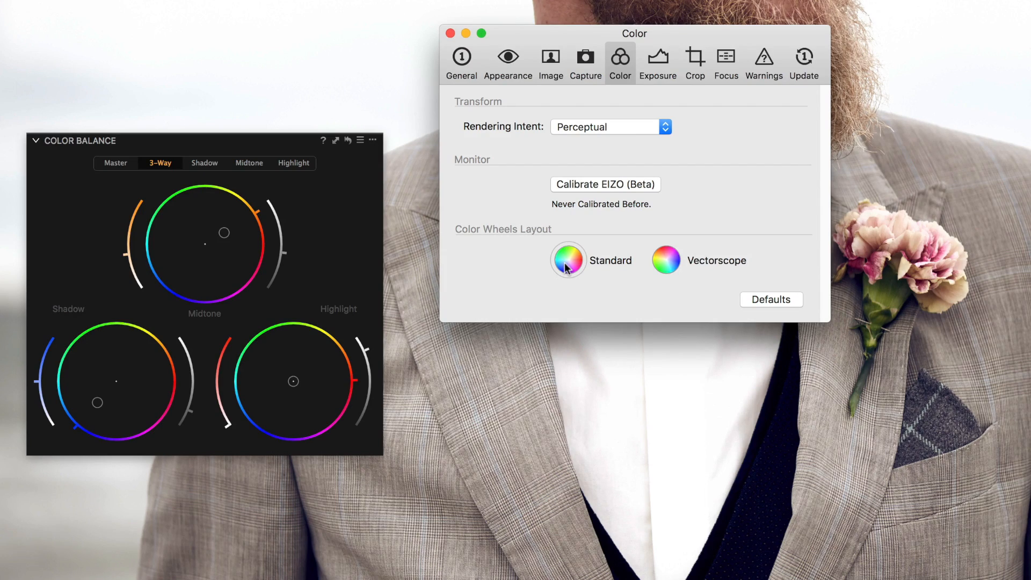
- Choose the Standard colour wheels layout in the Color preferences
left_click(666, 259)
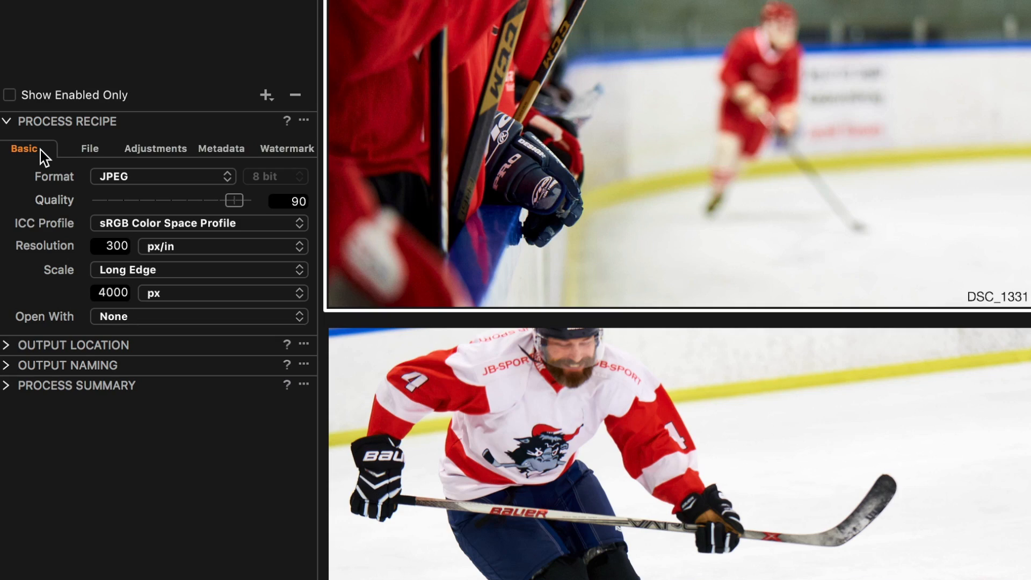
- Set the watermark text to Image Name plus Collection Name from the General tokens
left_click(287, 148)
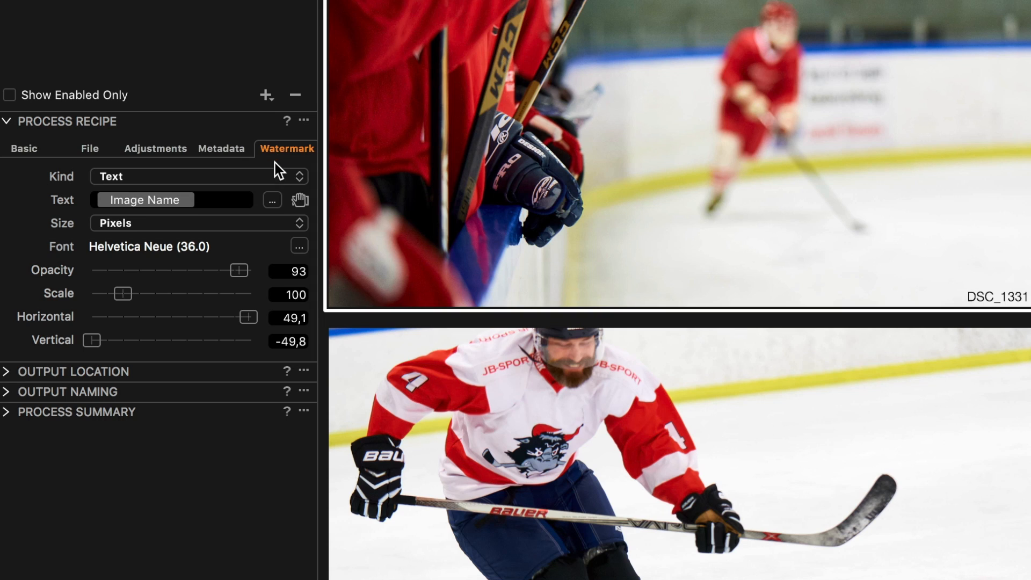
left_click(272, 200)
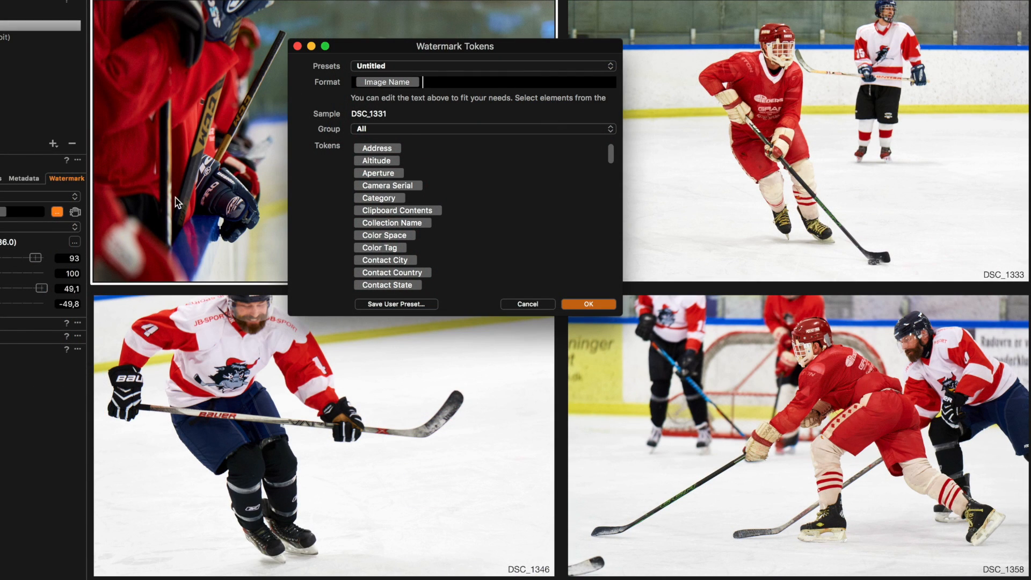
left_click(481, 129)
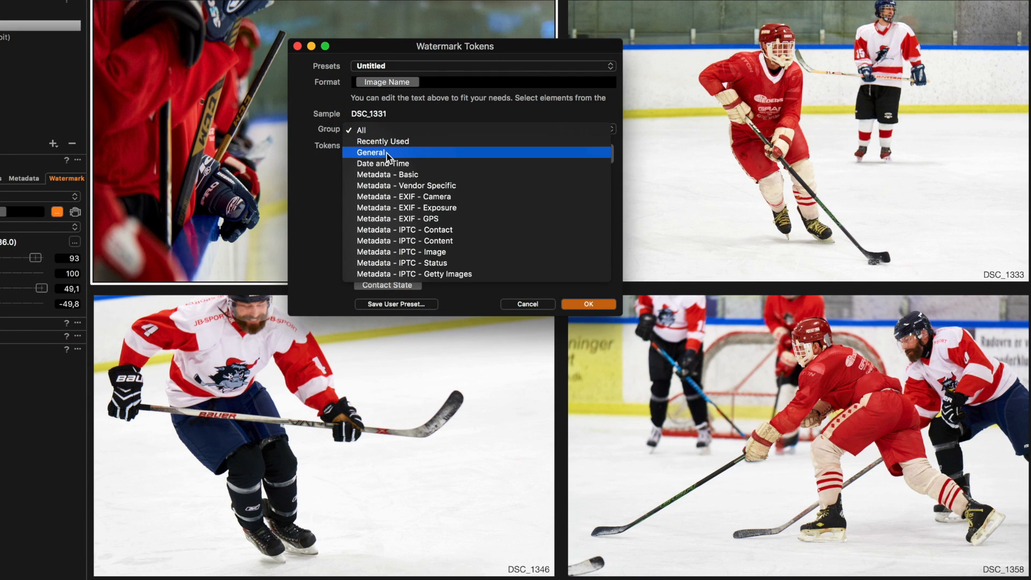
left_click(371, 151)
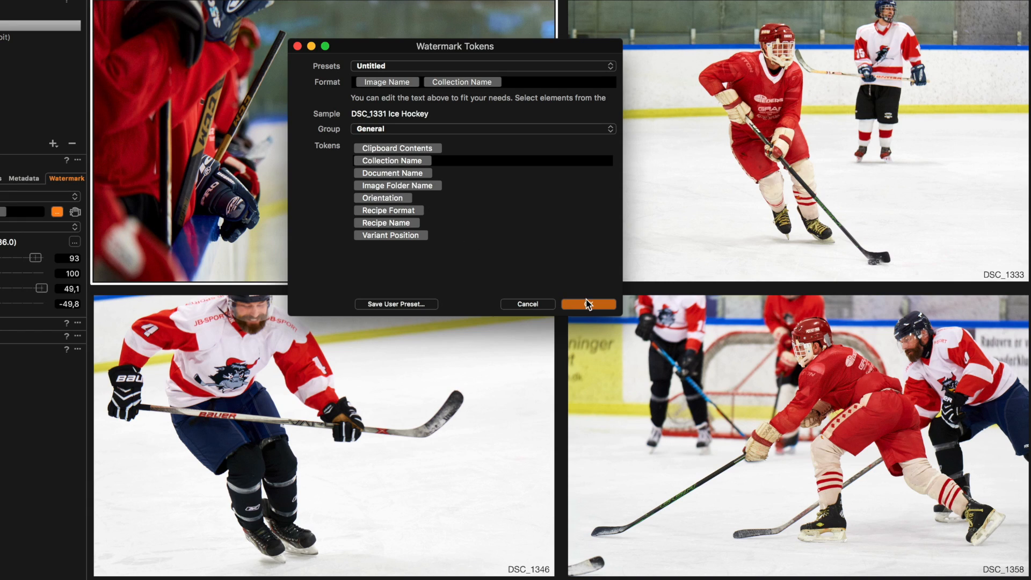
left_click(588, 304)
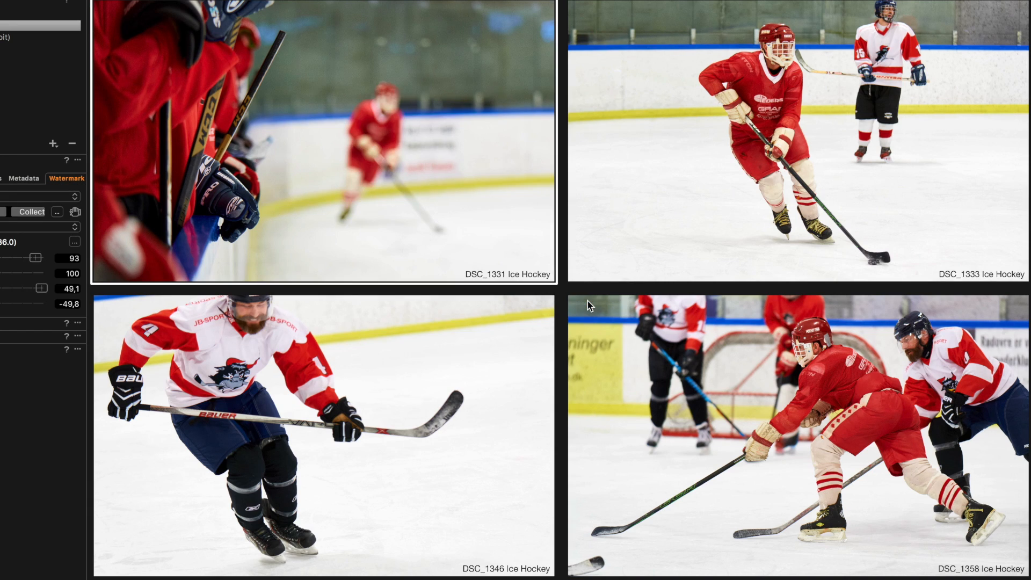